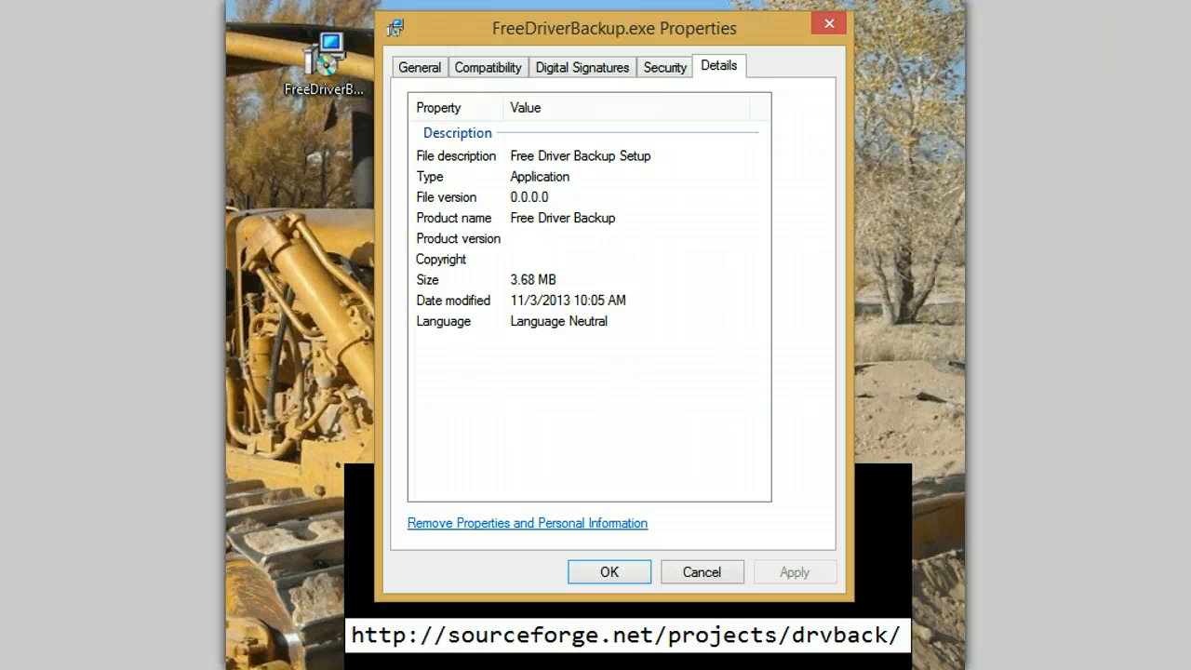
pyautogui.moveTo(324, 60)
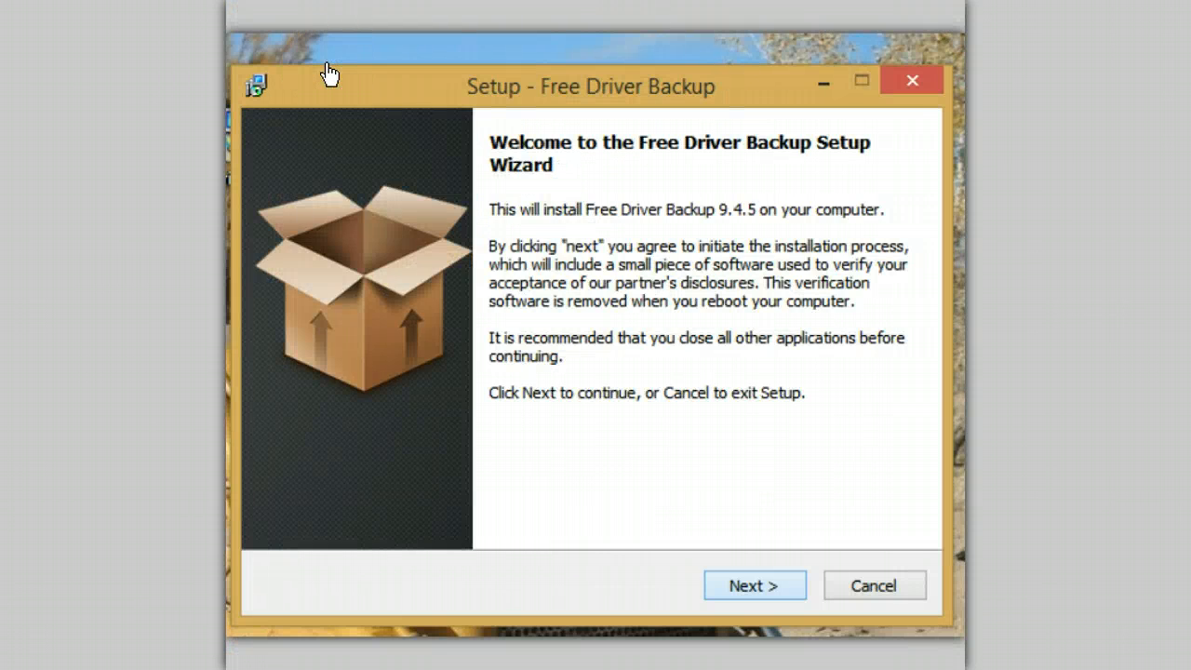
# Step: Accept the default install folder and continue without a Quick Launch icon
pyautogui.click(756, 584)
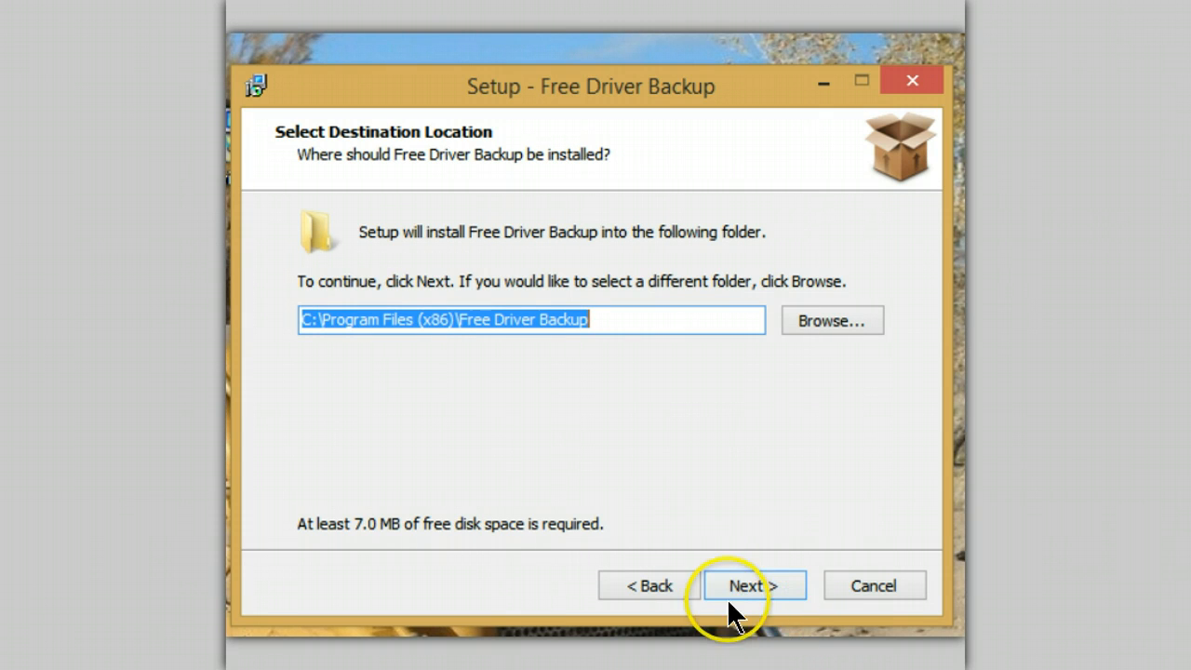
pyautogui.click(754, 585)
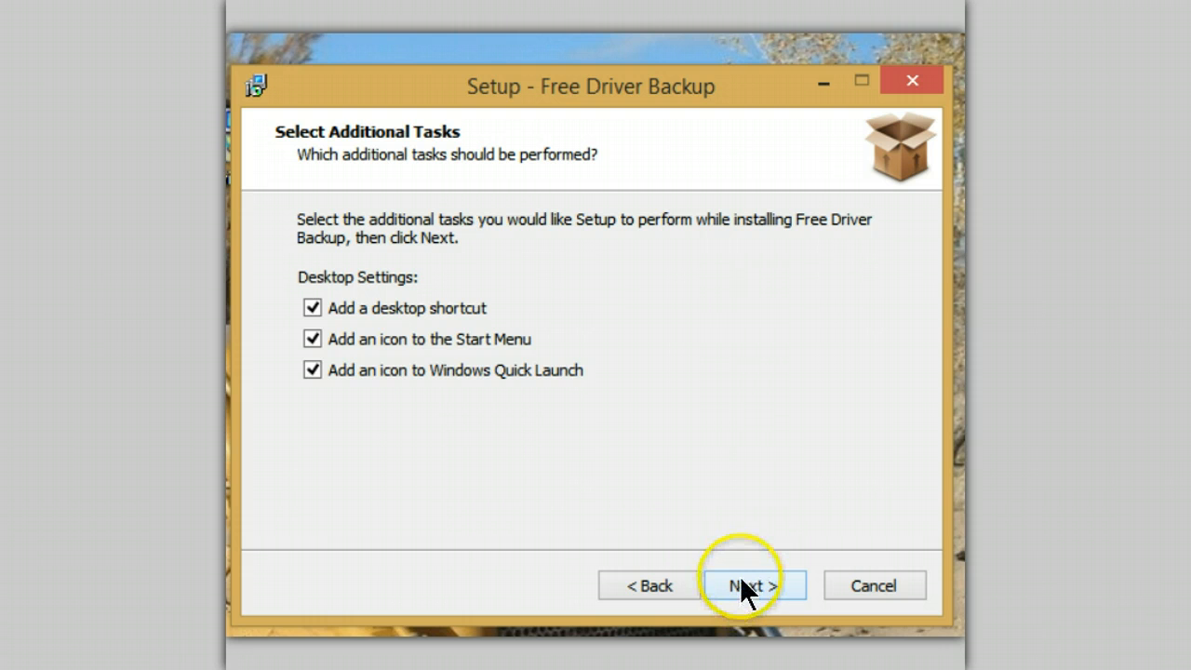
pyautogui.moveTo(530, 517)
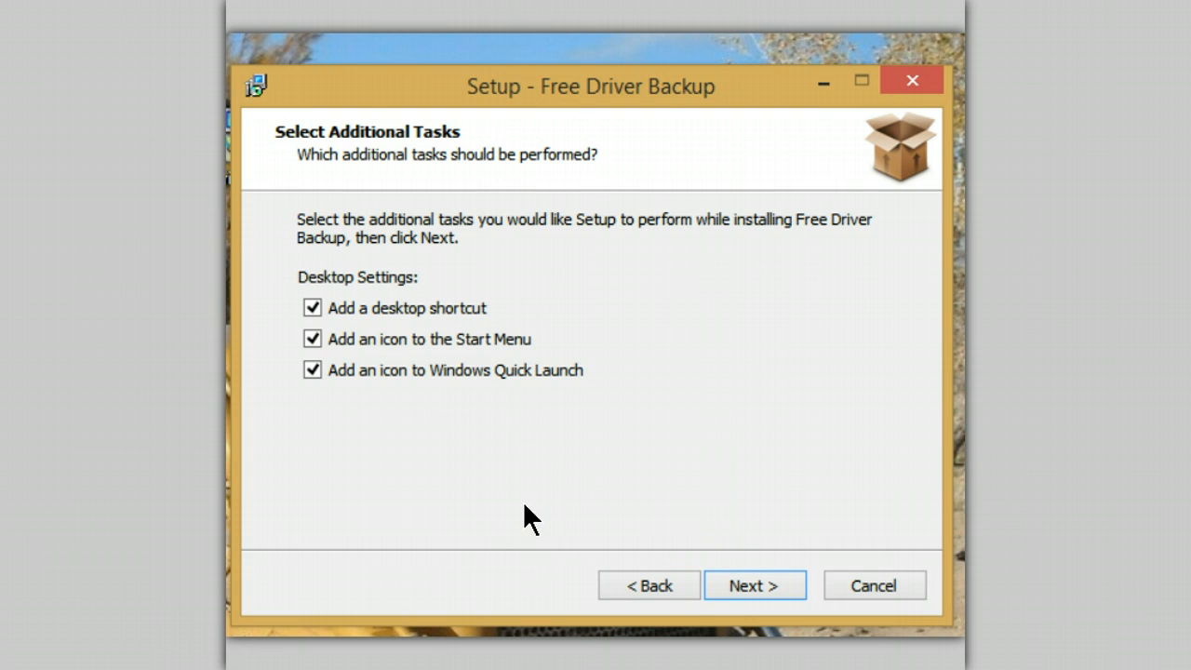
pyautogui.click(313, 368)
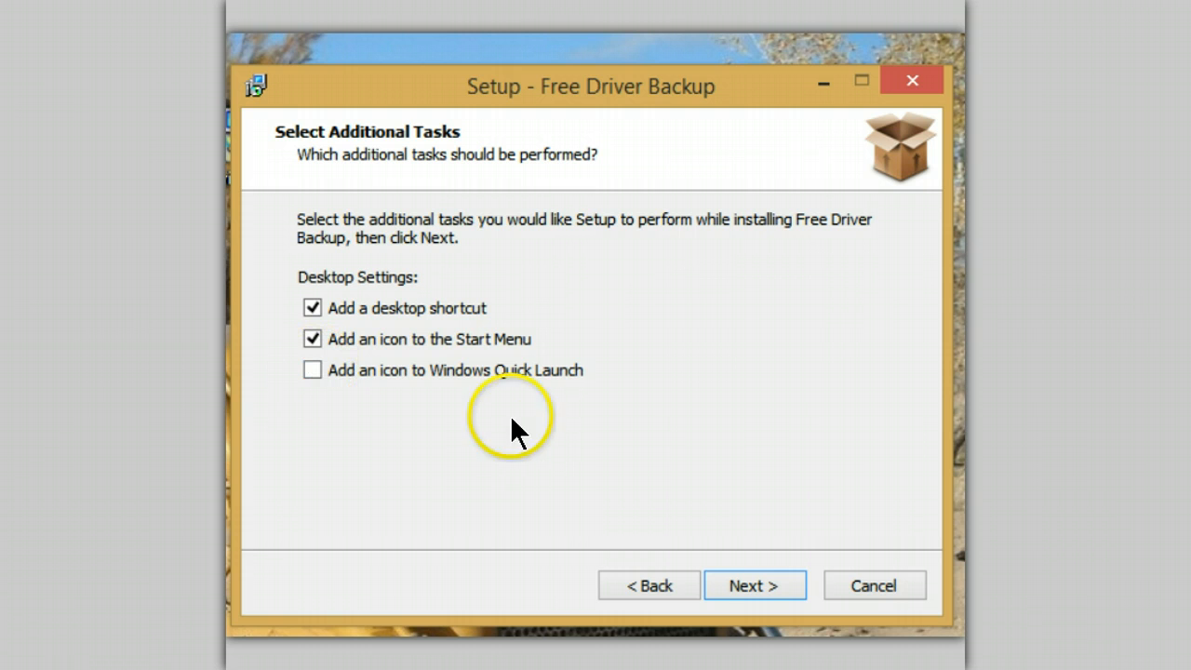
pyautogui.moveTo(480, 536)
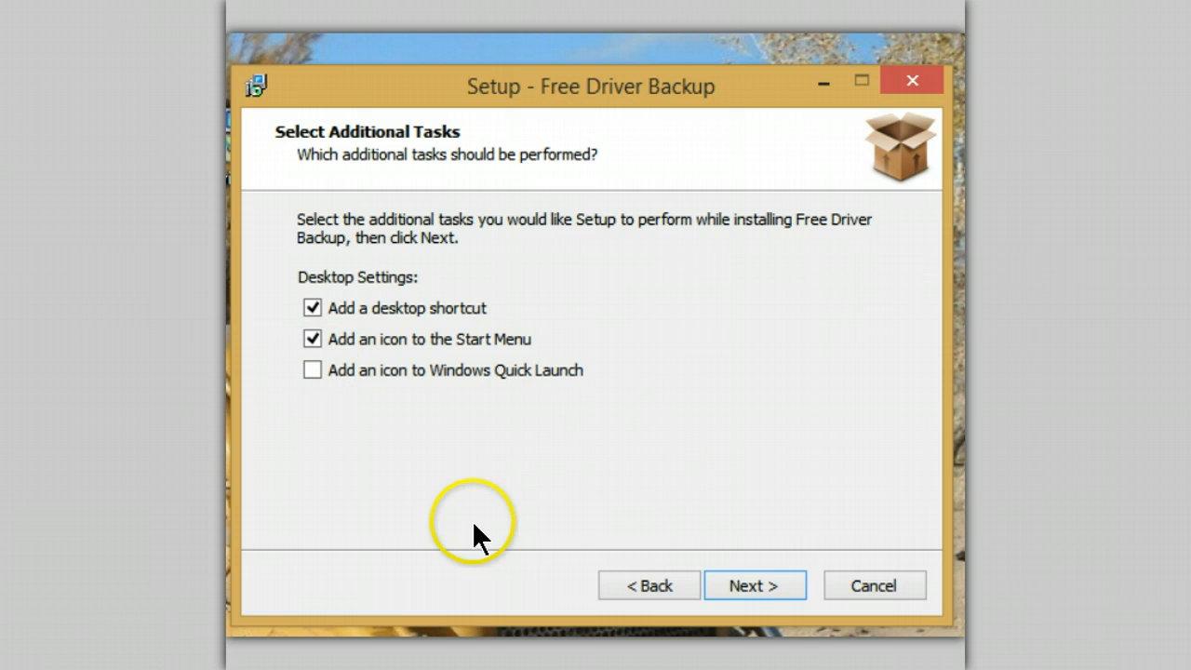
pyautogui.click(754, 585)
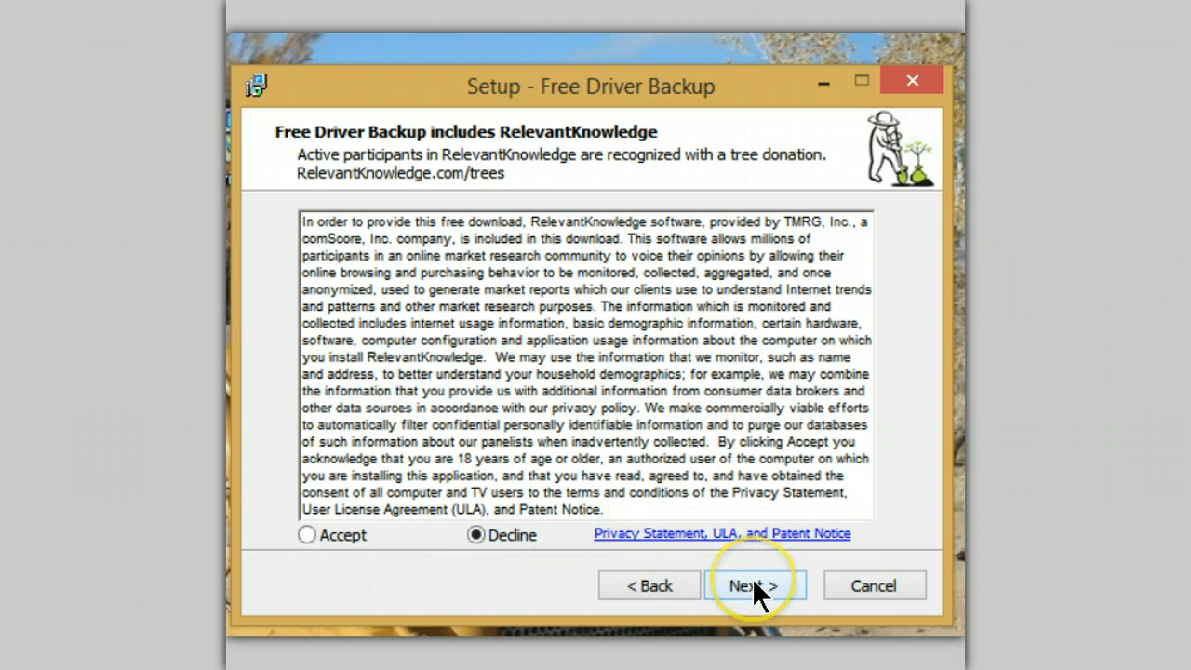
# Step: Decline the bundled RelevantKnowledge offer and finish the installation
pyautogui.click(753, 584)
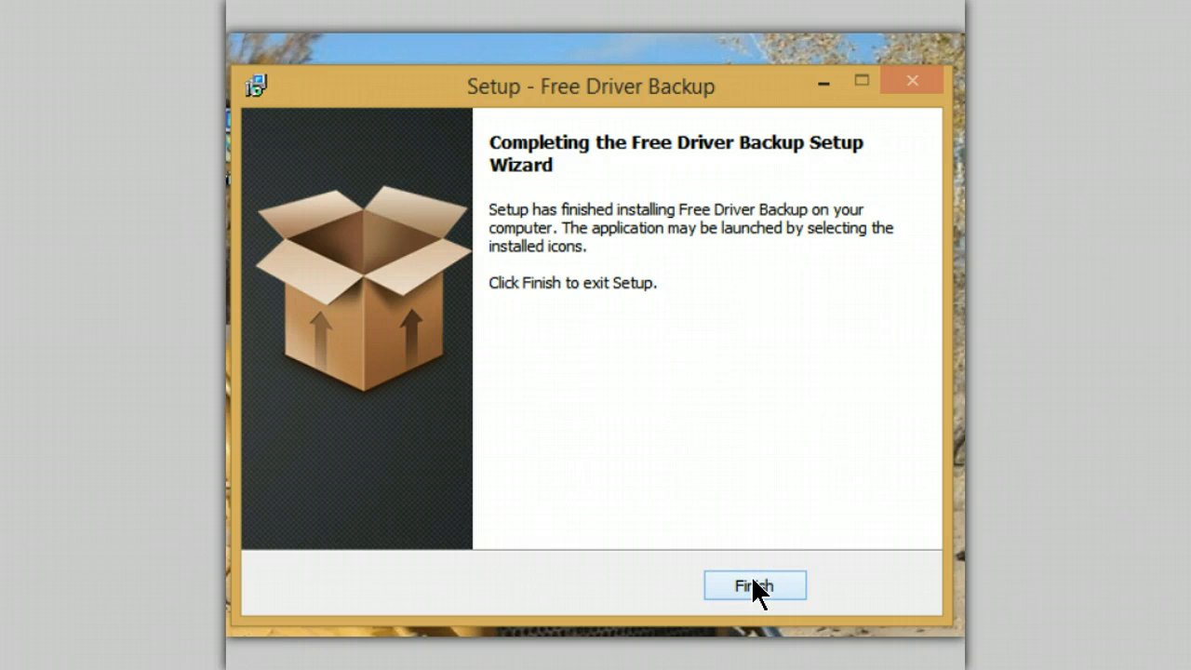
pyautogui.click(755, 585)
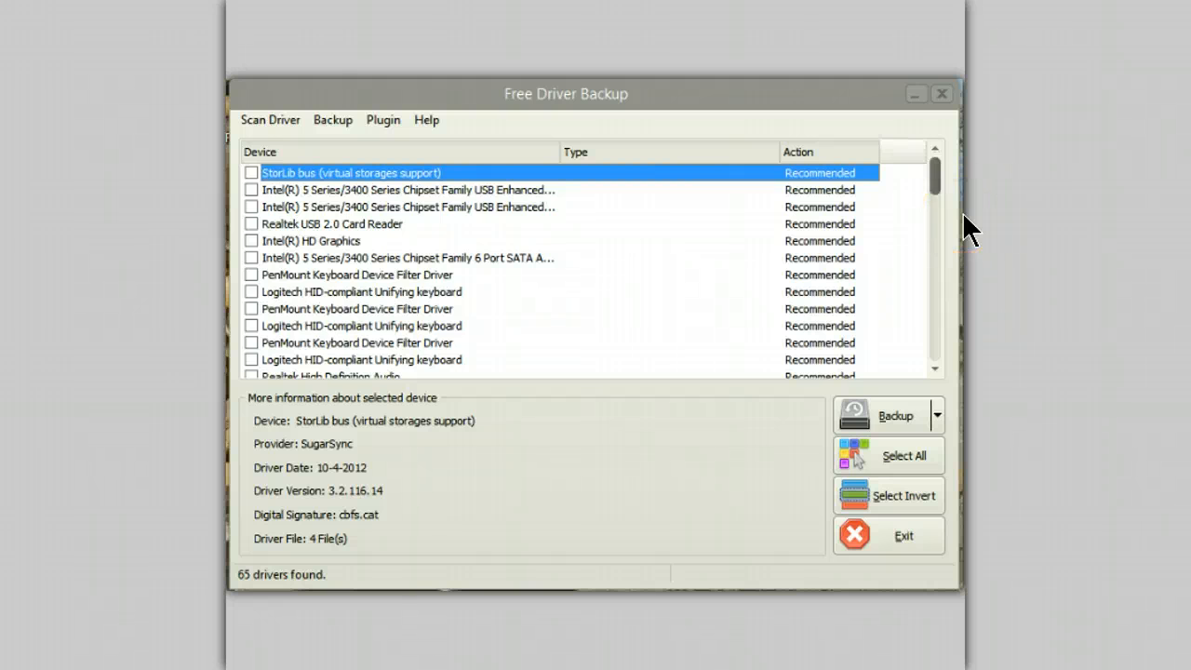
# Step: Scroll through the Device list to review the 65 detected drivers, including network and chipset entries
pyautogui.scroll(-3)
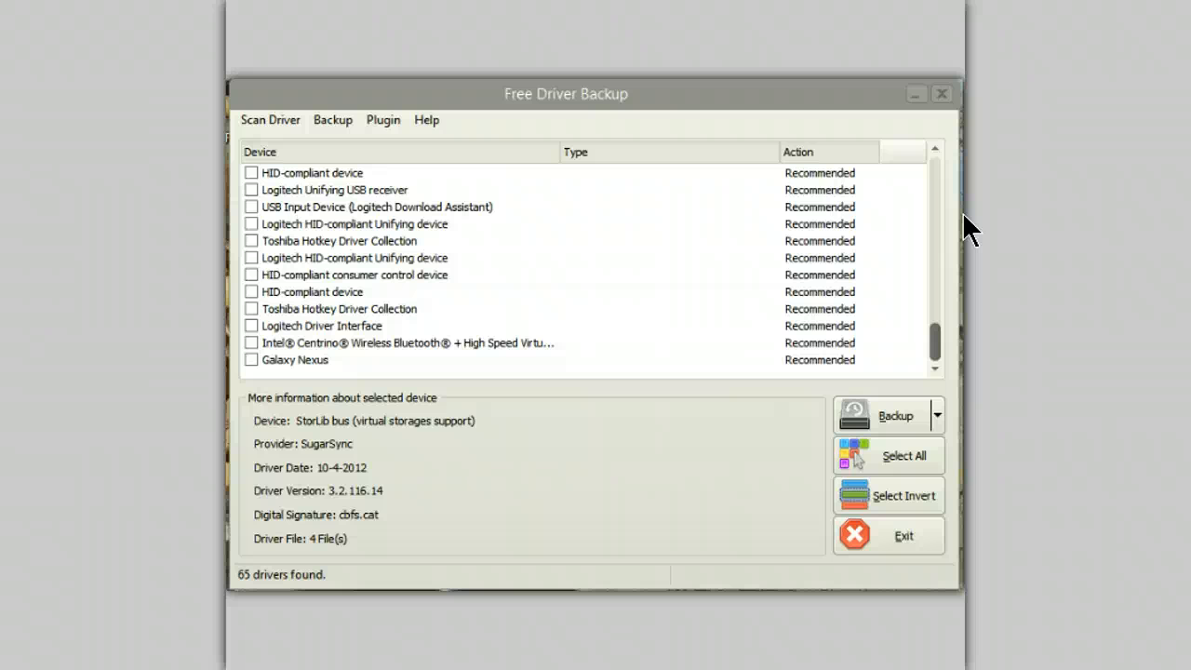
pyautogui.scroll(3)
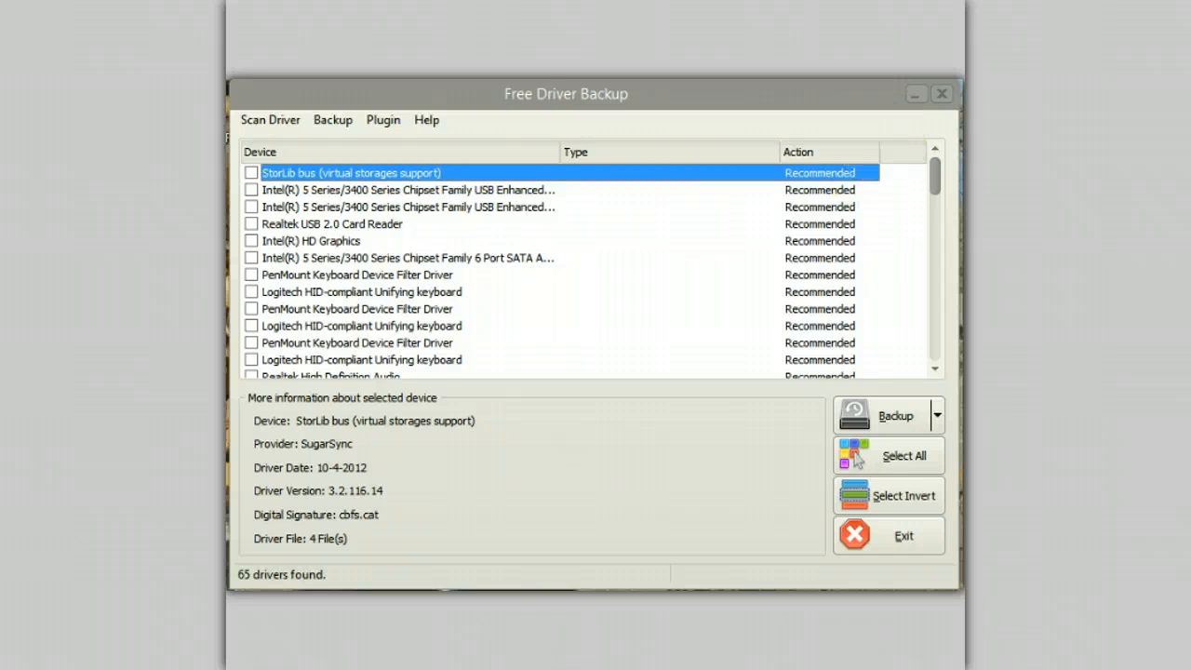
pyautogui.scroll(-3)
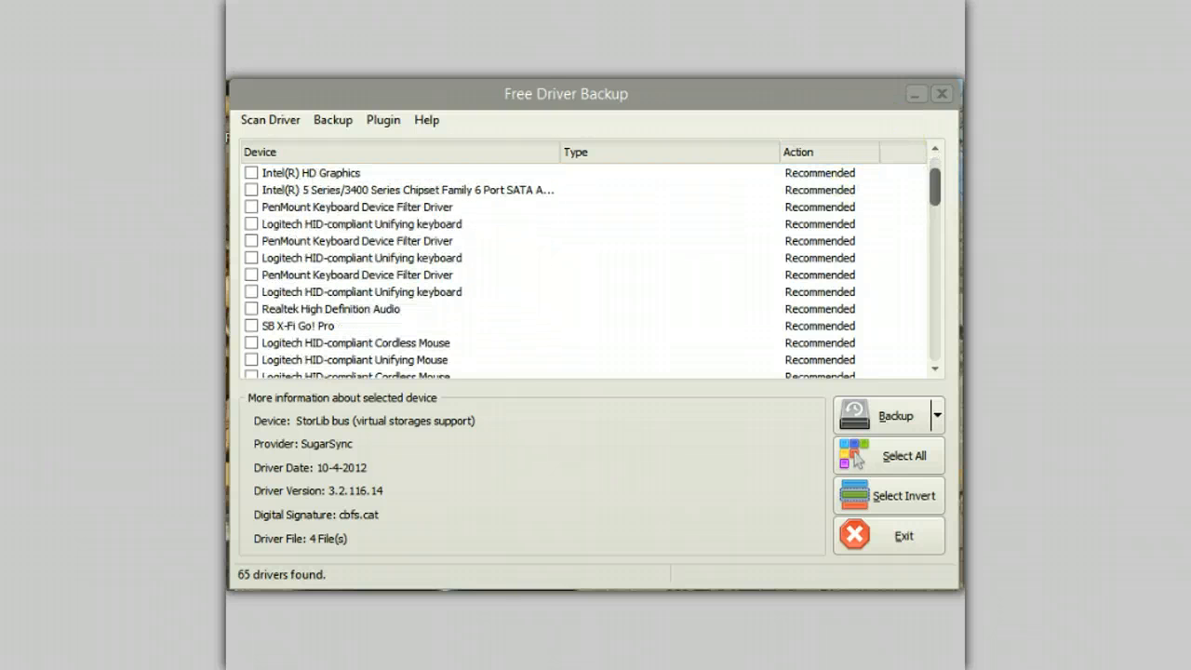
pyautogui.scroll(-3)
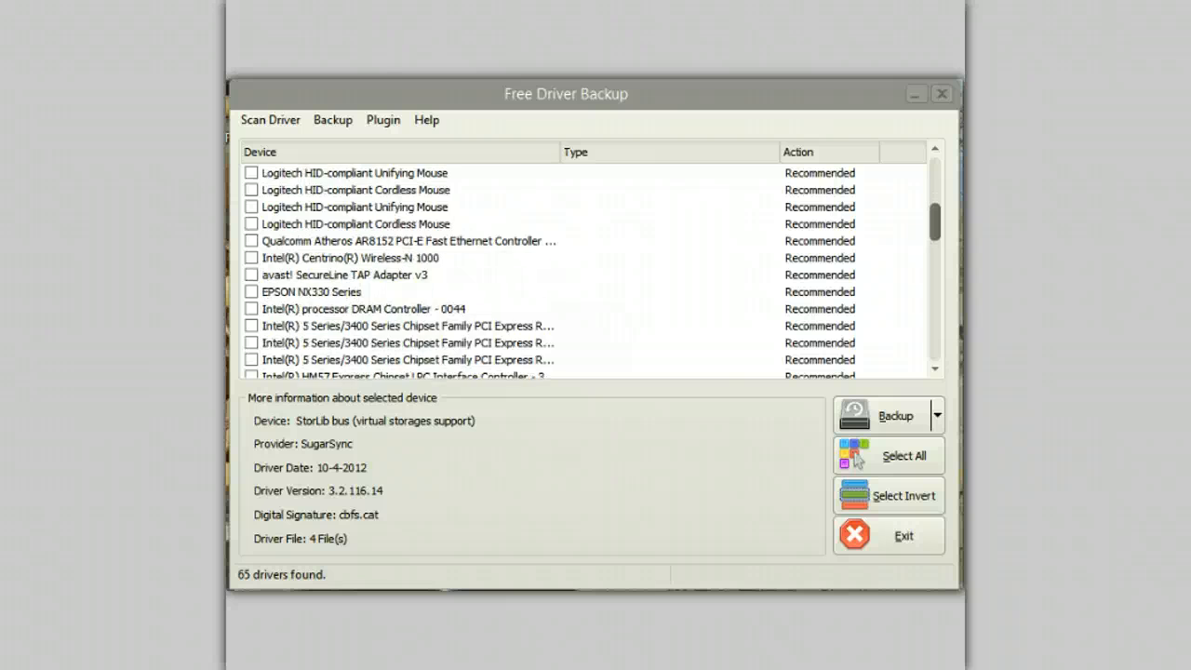